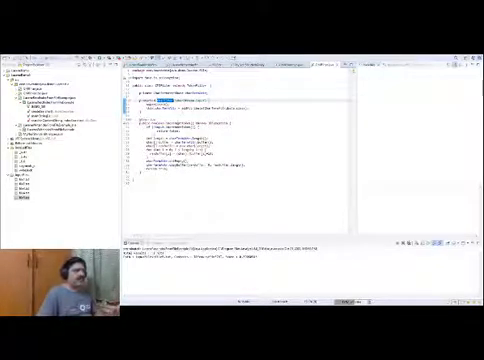
- Bring up the main class editor and highlight a name inside the searchIndex method
left_click(180, 116)
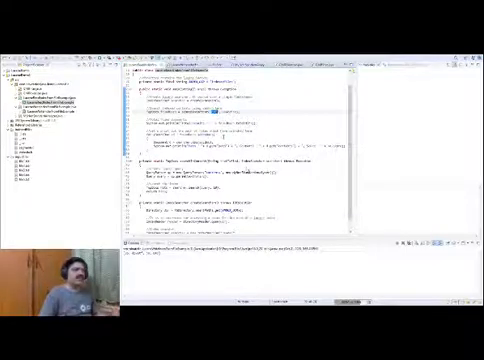
double_click(245, 181)
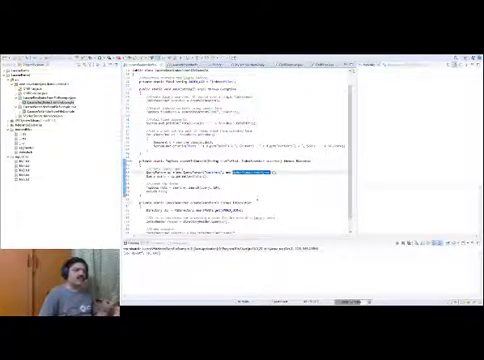